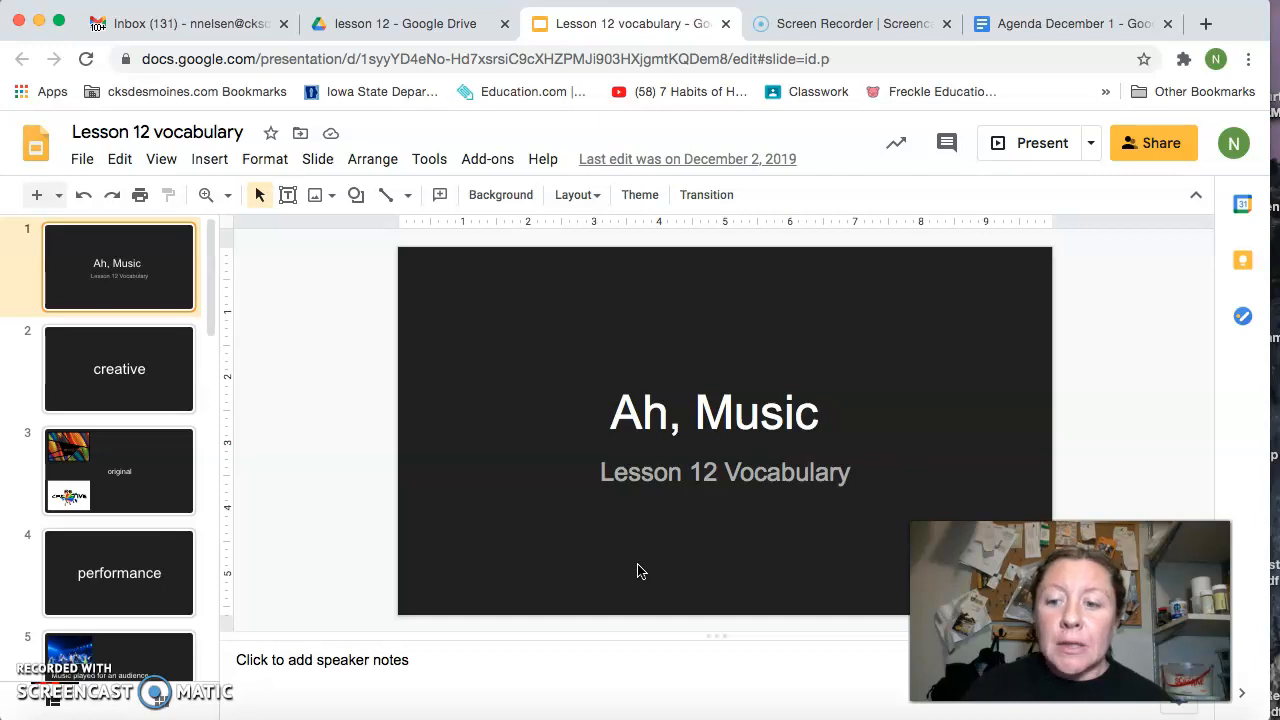
pyautogui.moveTo(1030, 160)
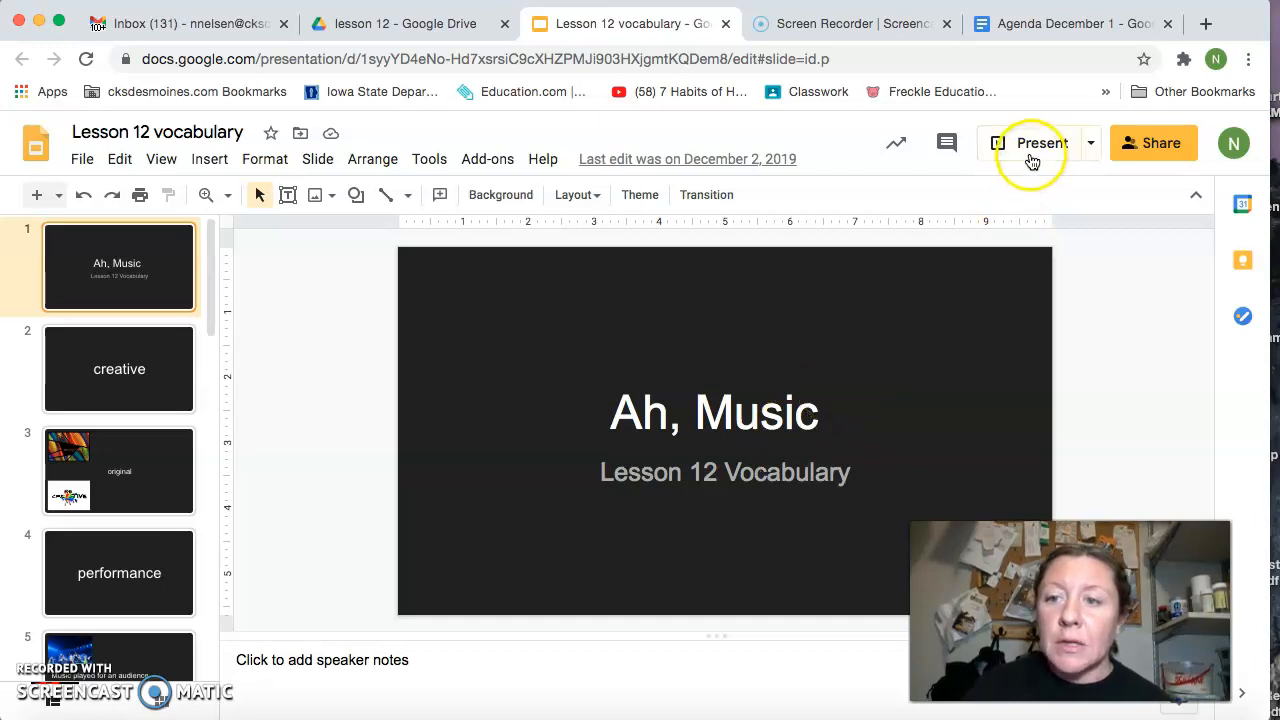
# Step: Start presenting the Lesson 12 vocabulary deck full-screen from the Present button
pyautogui.click(1040, 144)
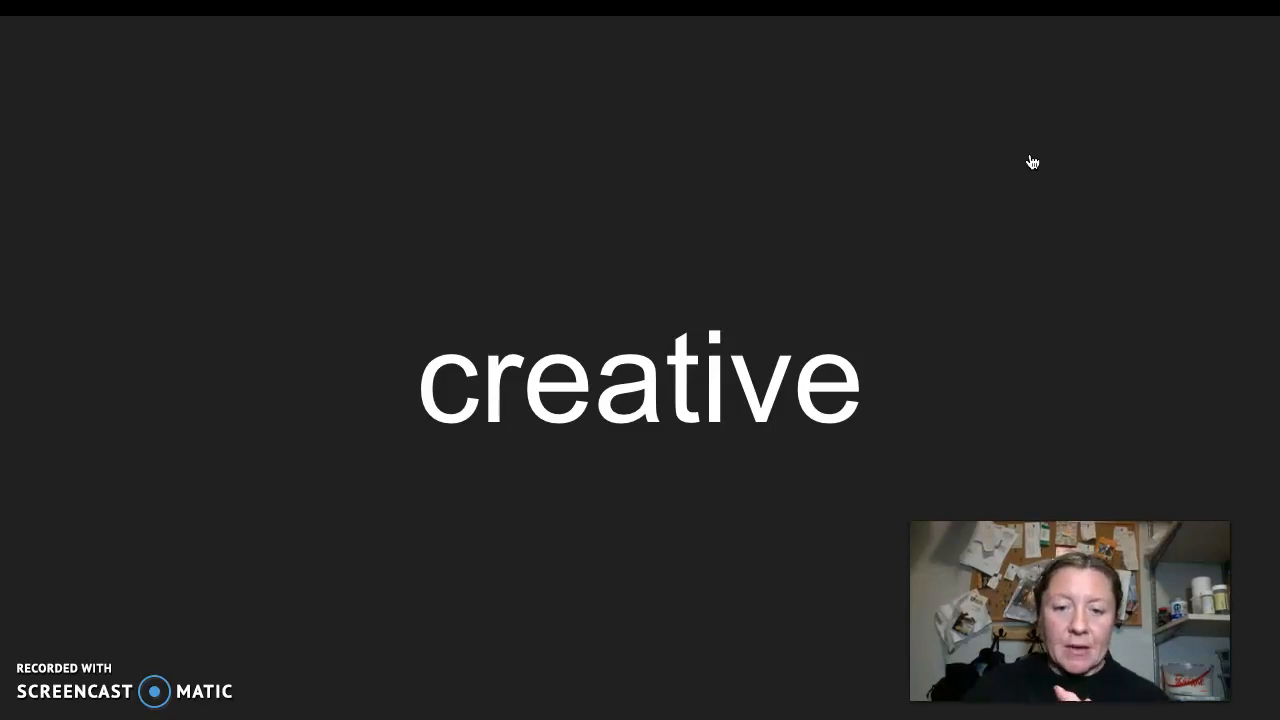
# Step: Advance the slideshow past the 'creative' slide toward the 'performance' word slide
pyautogui.click(764, 278)
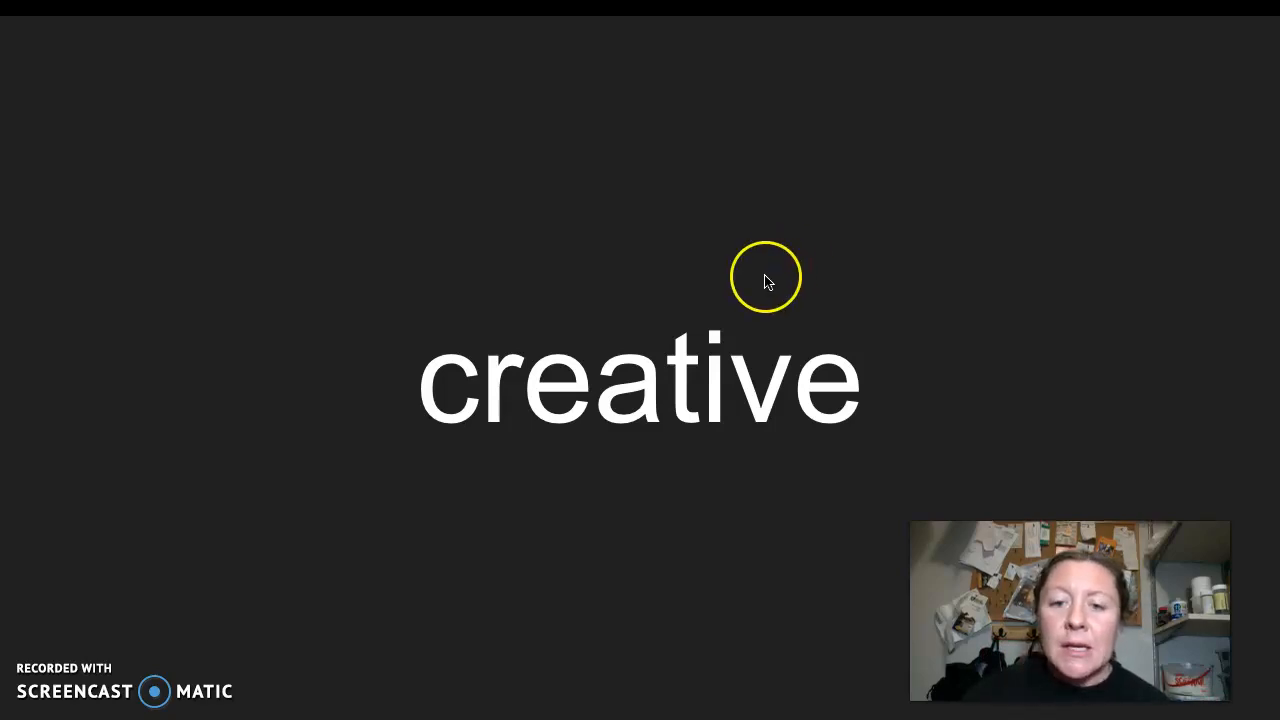
pyautogui.moveTo(436, 442)
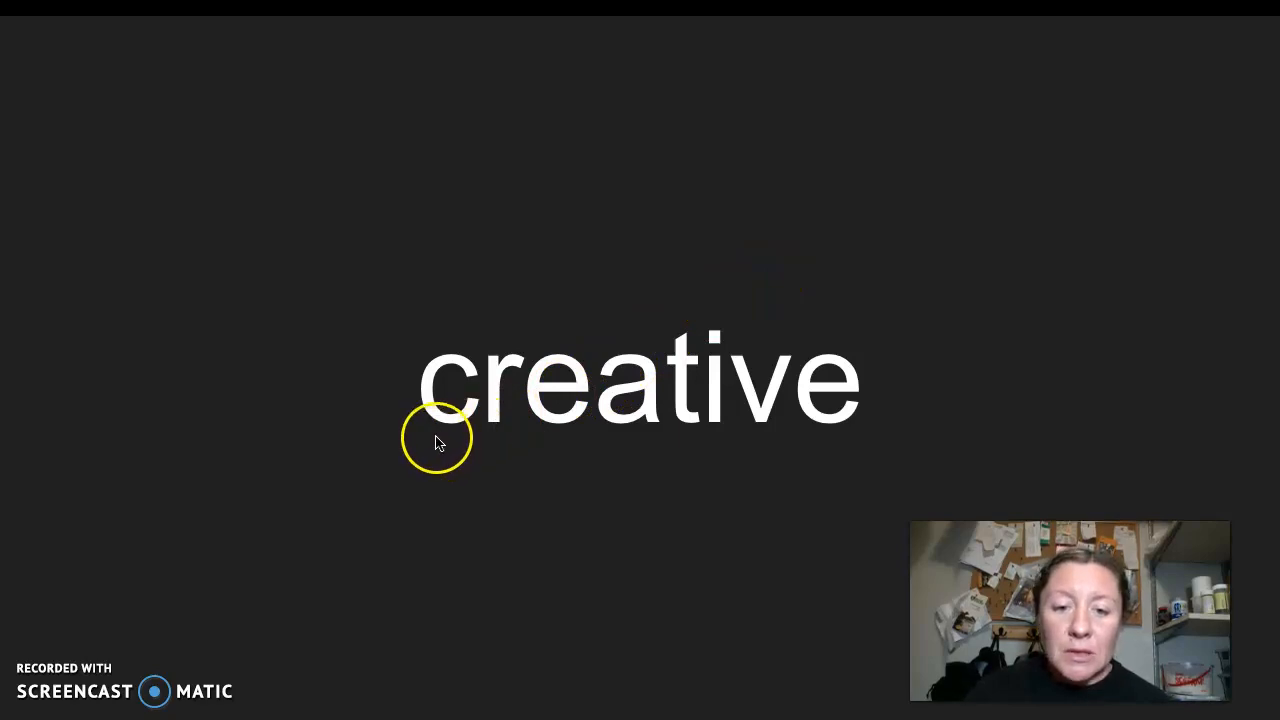
pyautogui.moveTo(448, 432)
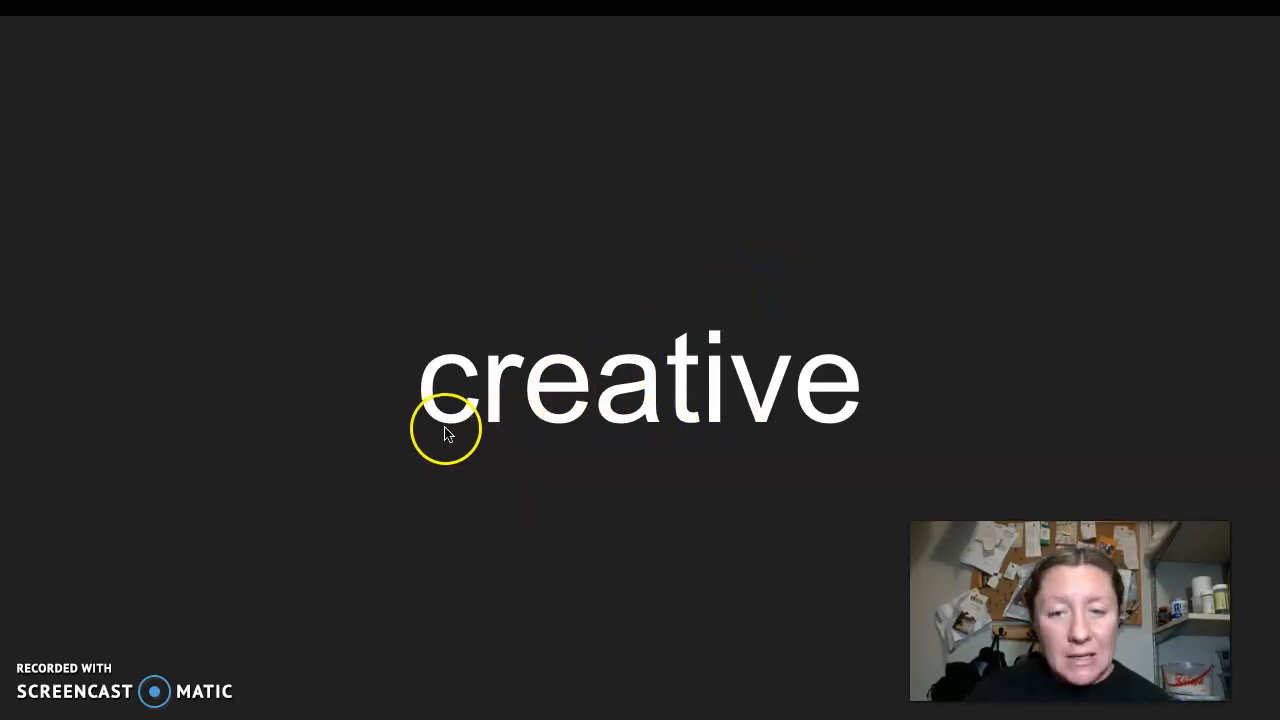
pyautogui.moveTo(556, 436)
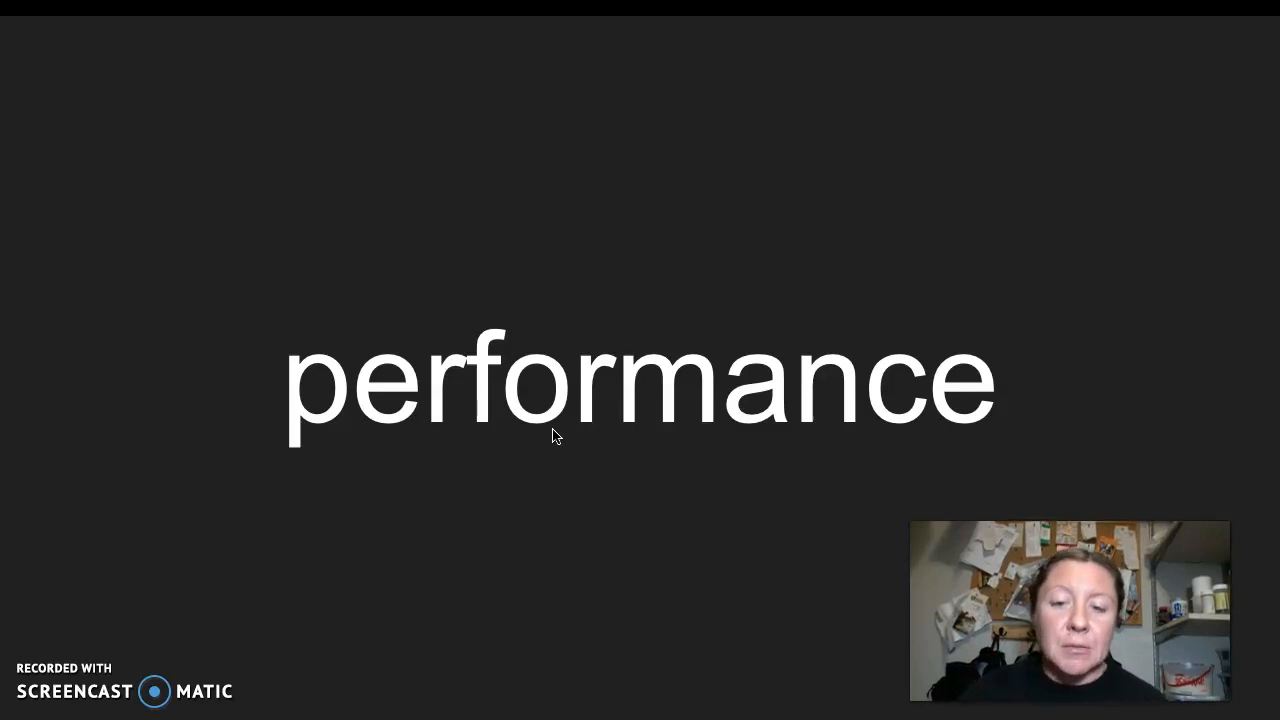
# Step: Advance to the 'performance' definition slide, 'Music played for an audience', with concert photos
pyautogui.click(384, 448)
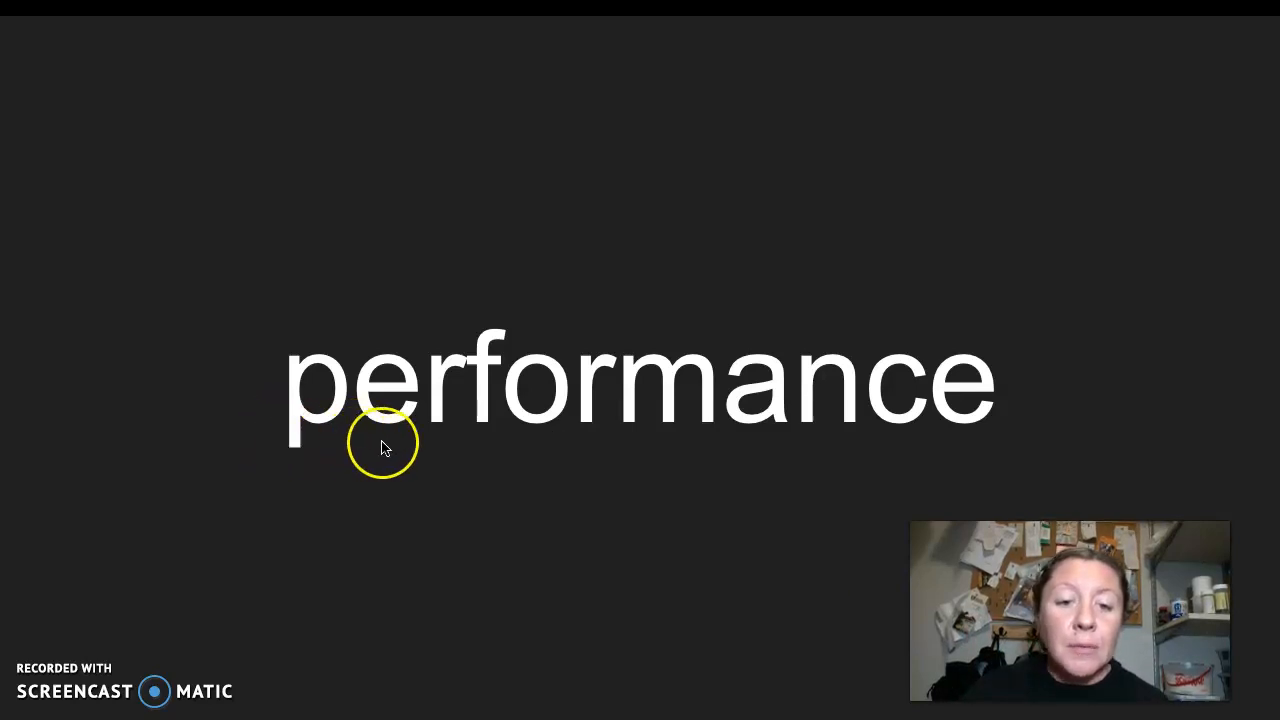
pyautogui.moveTo(656, 428)
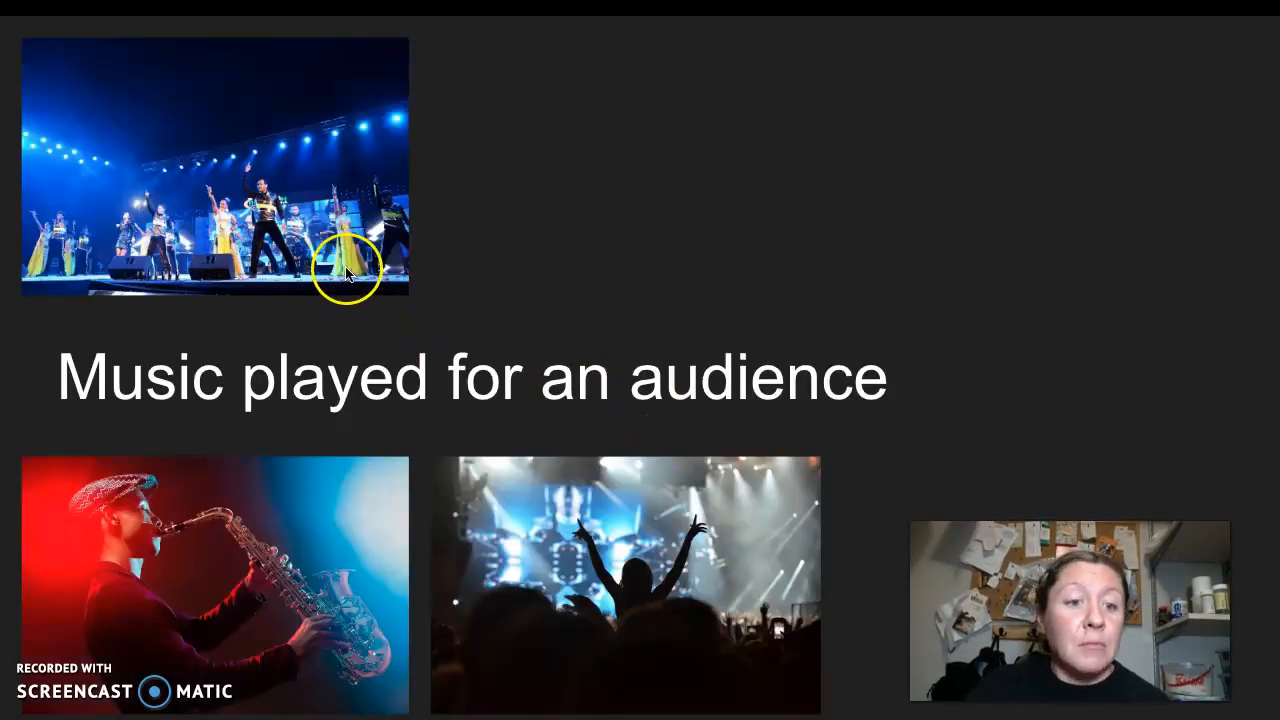
pyautogui.moveTo(278, 458)
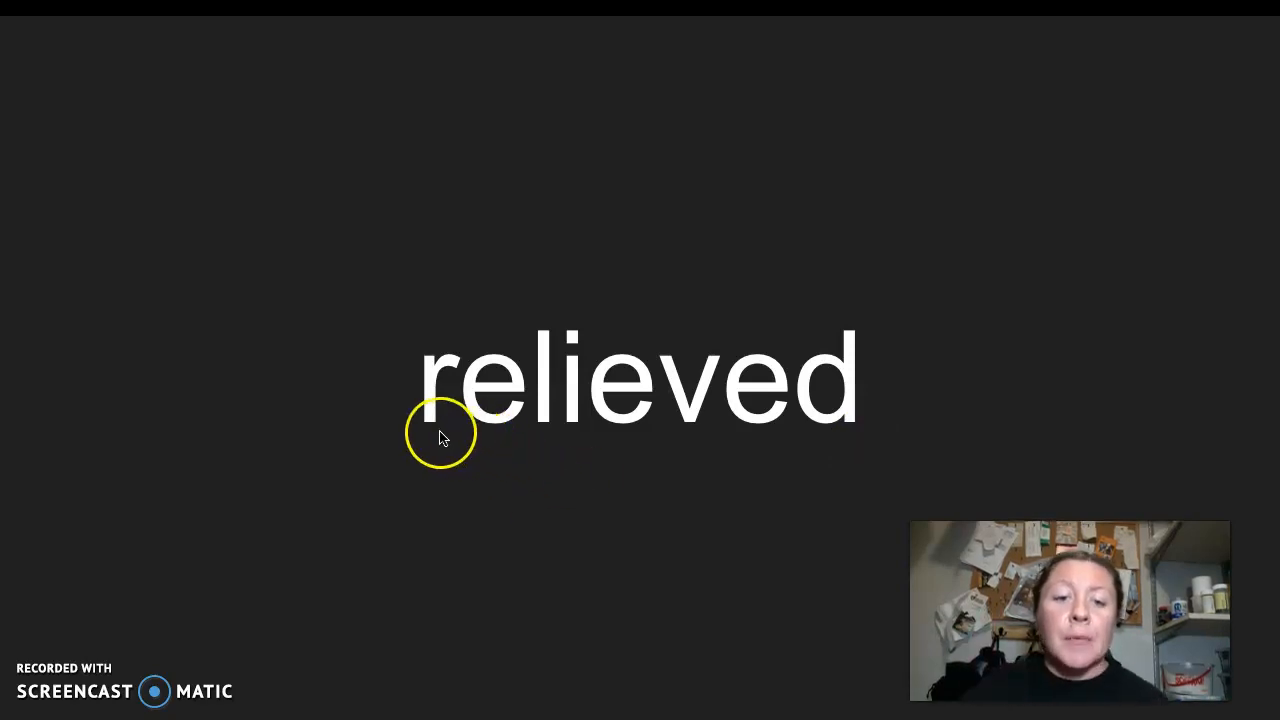
pyautogui.moveTo(696, 446)
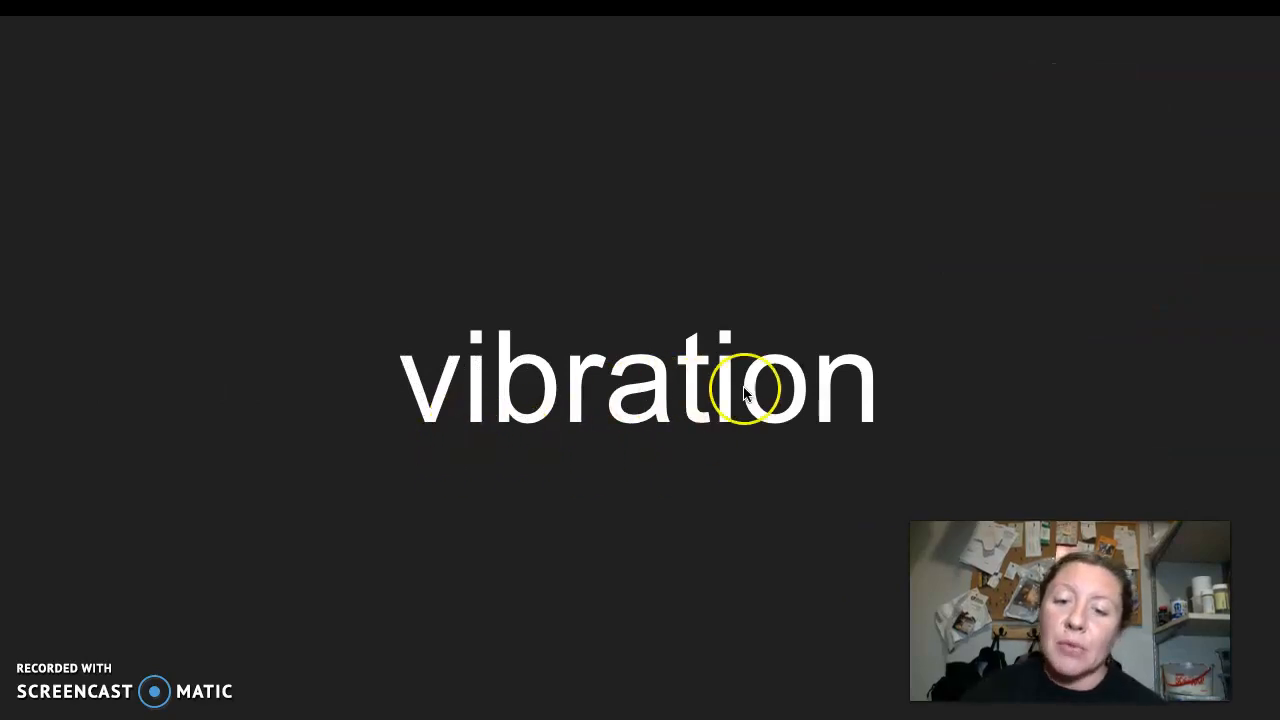
pyautogui.moveTo(848, 404)
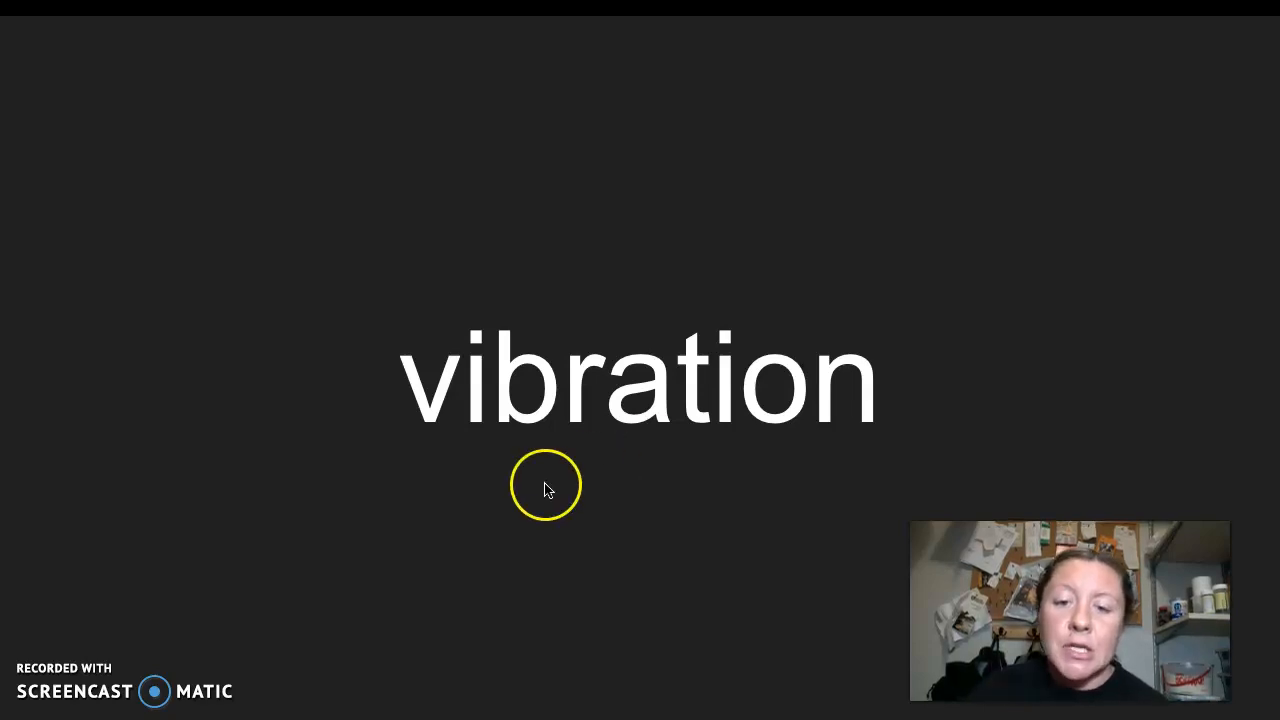
pyautogui.moveTo(584, 440)
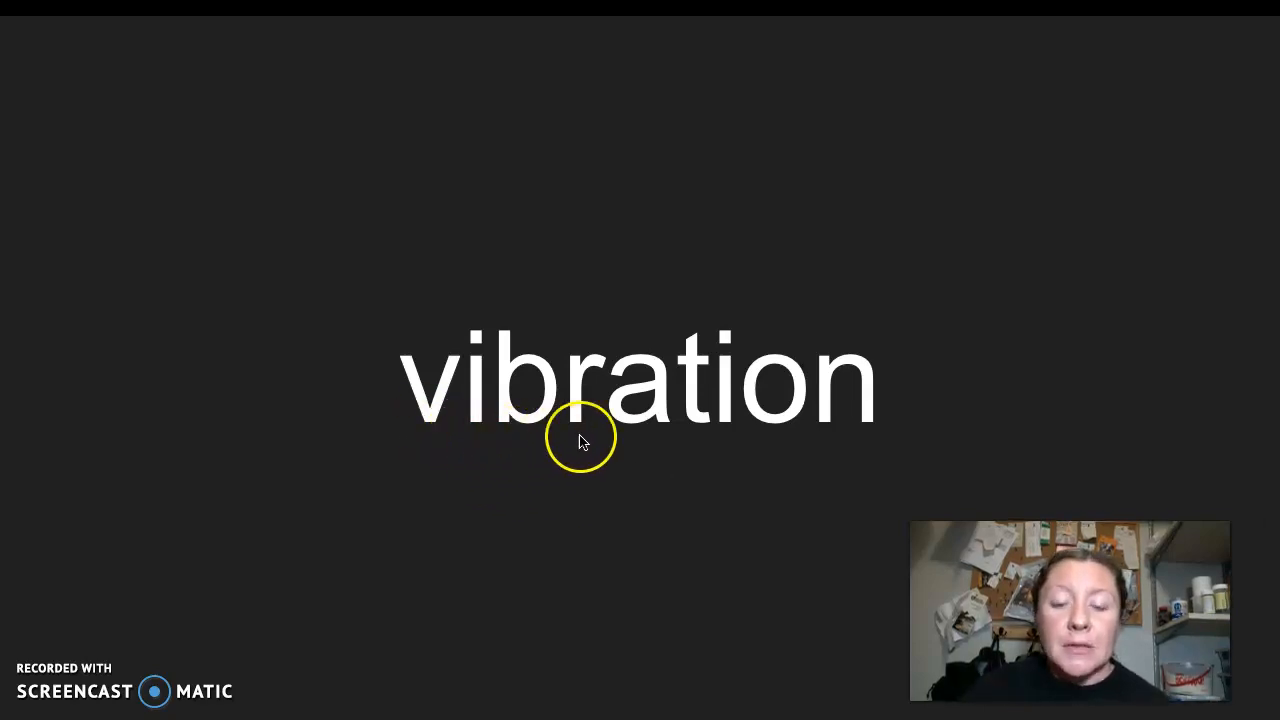
pyautogui.moveTo(778, 392)
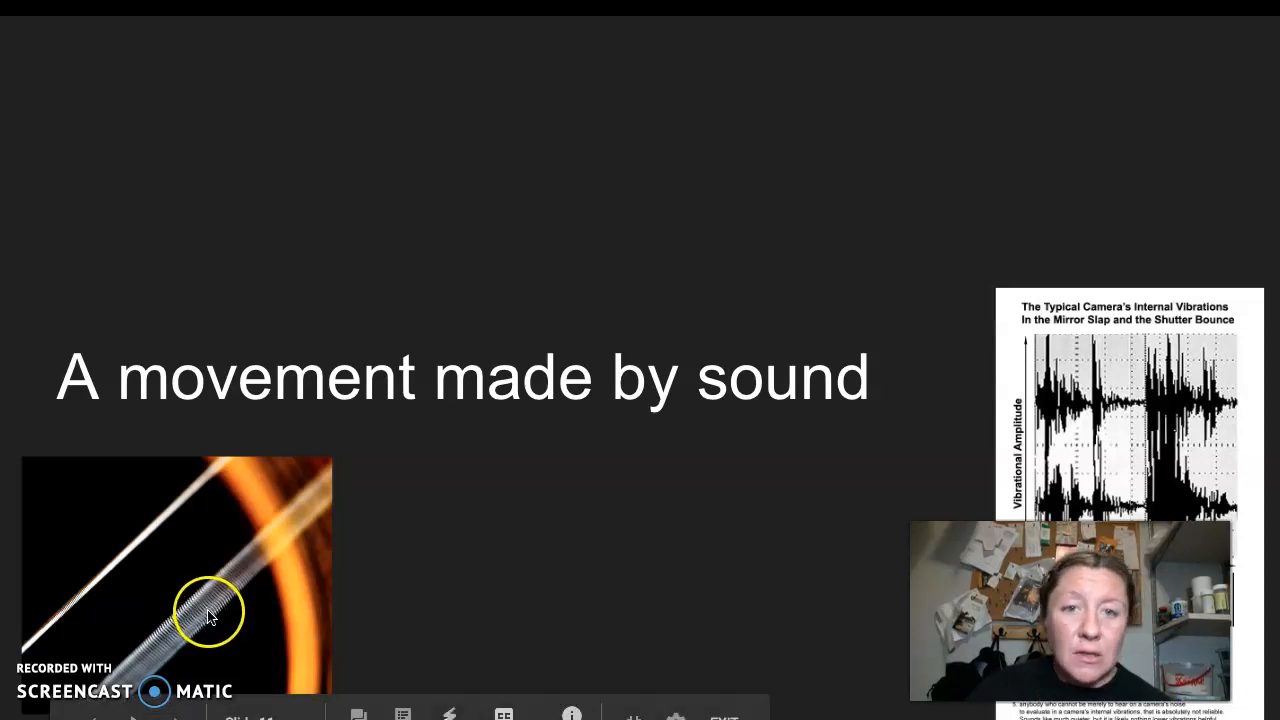
pyautogui.moveTo(120, 574)
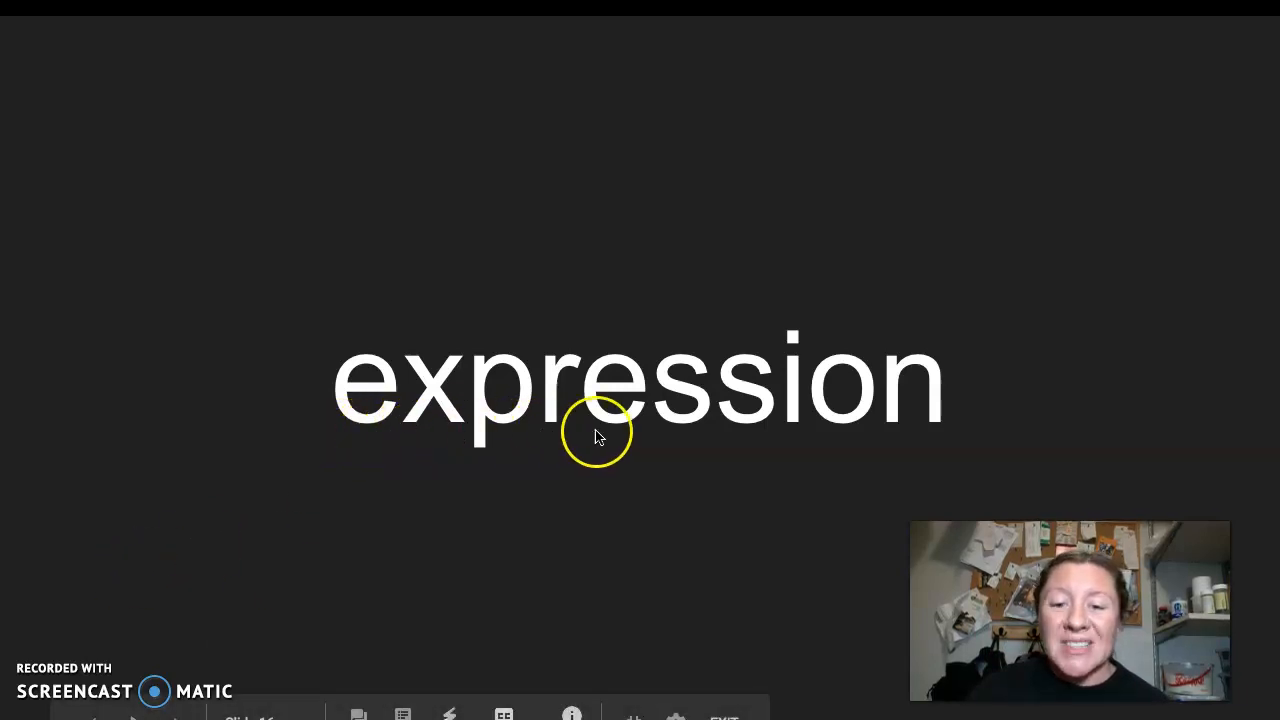
# Step: Advance to the 'expression' definition slide, 'Showing of feelings', with sad, happy and angry faces
pyautogui.press('right')
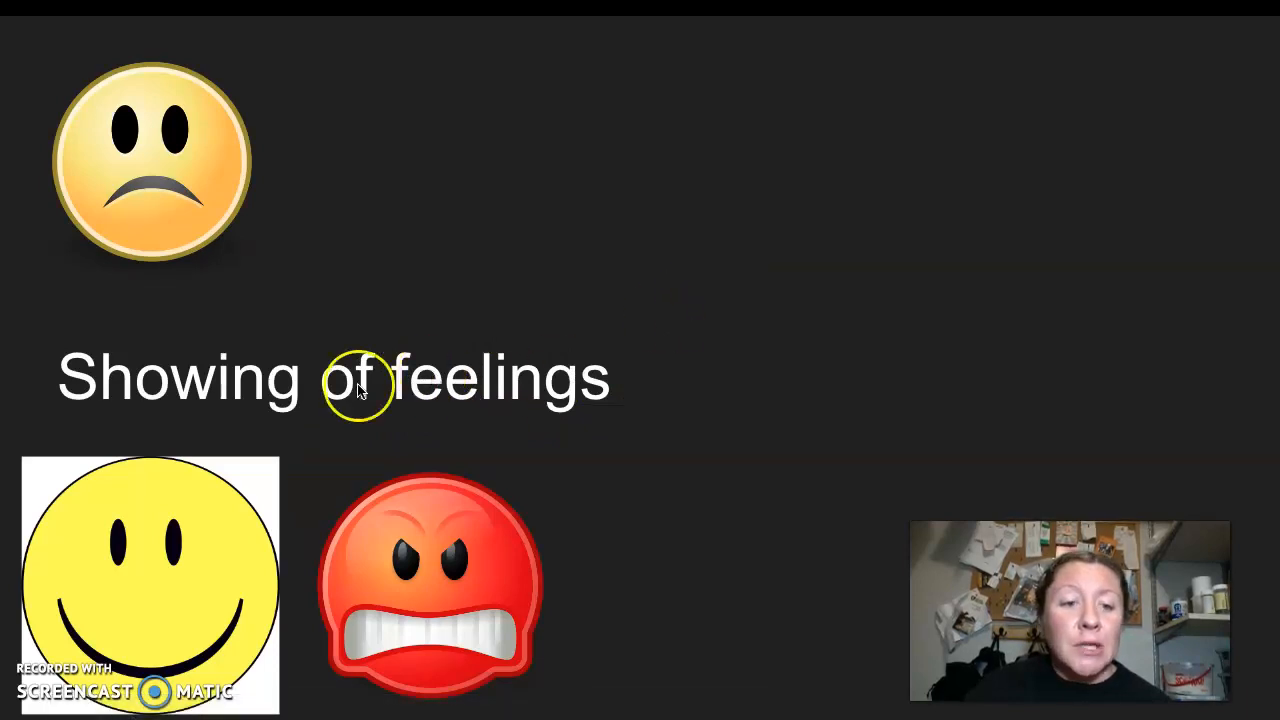
pyautogui.moveTo(370, 414)
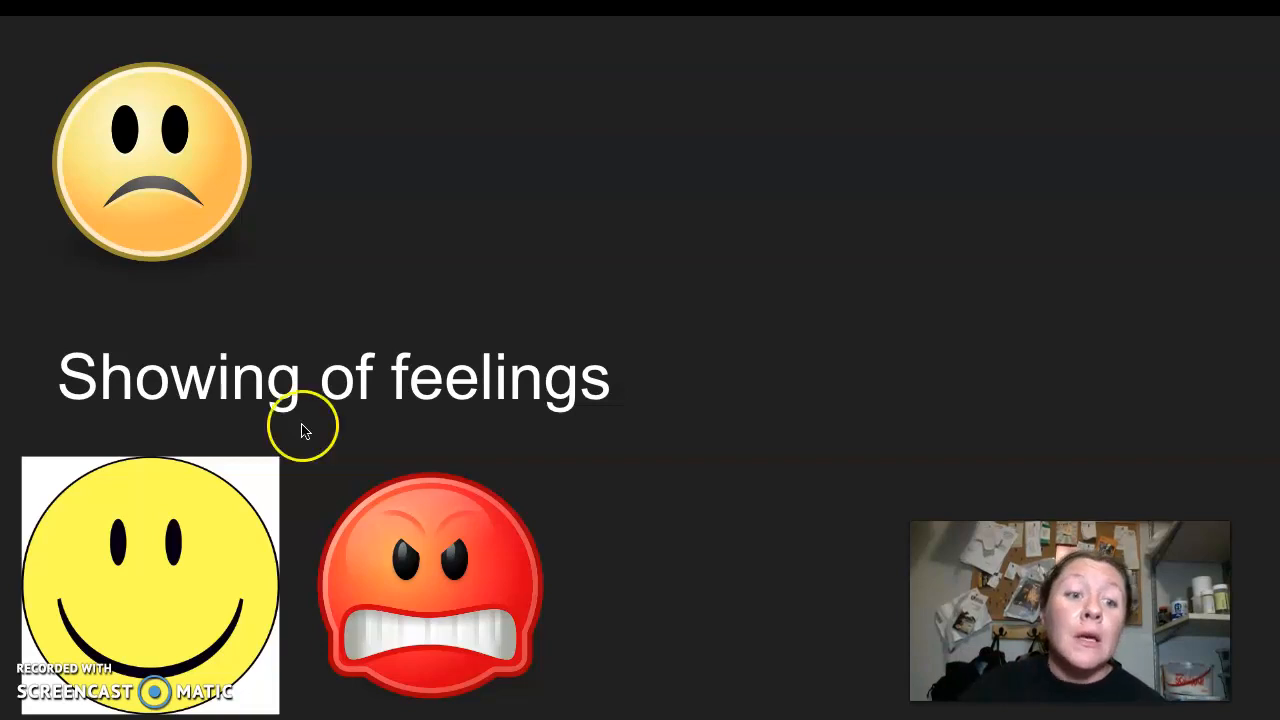
pyautogui.moveTo(200, 420)
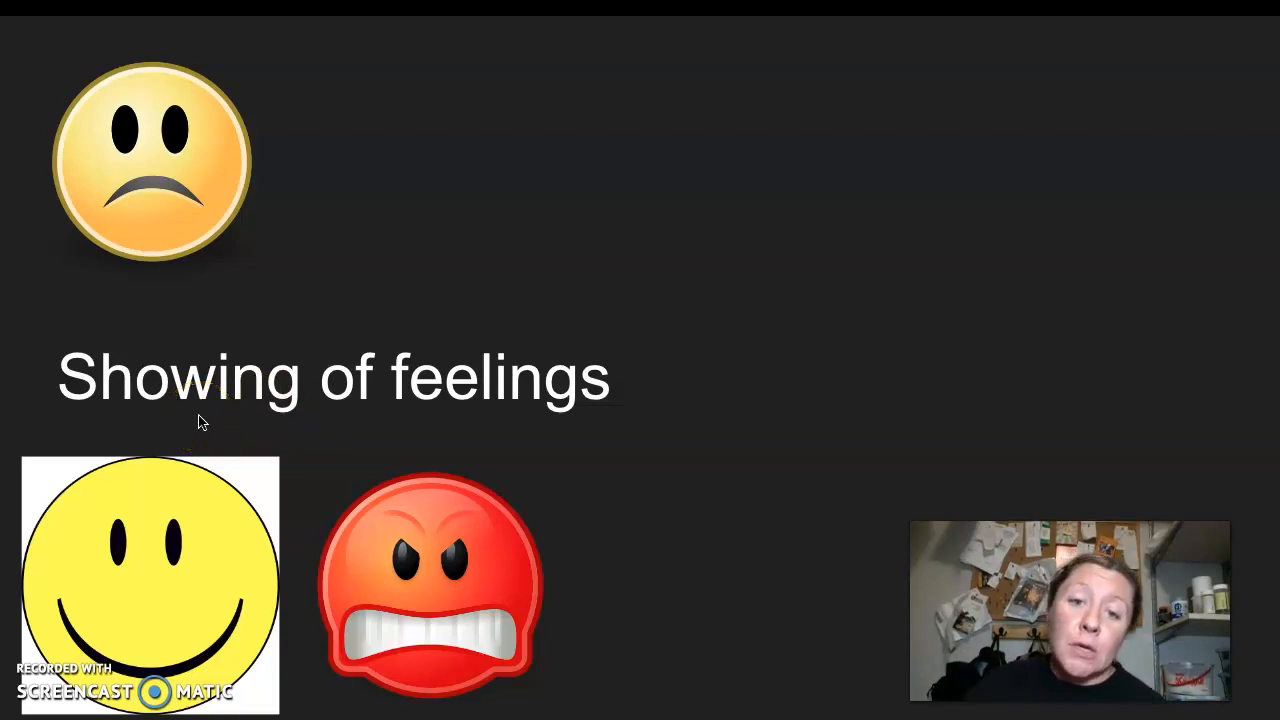